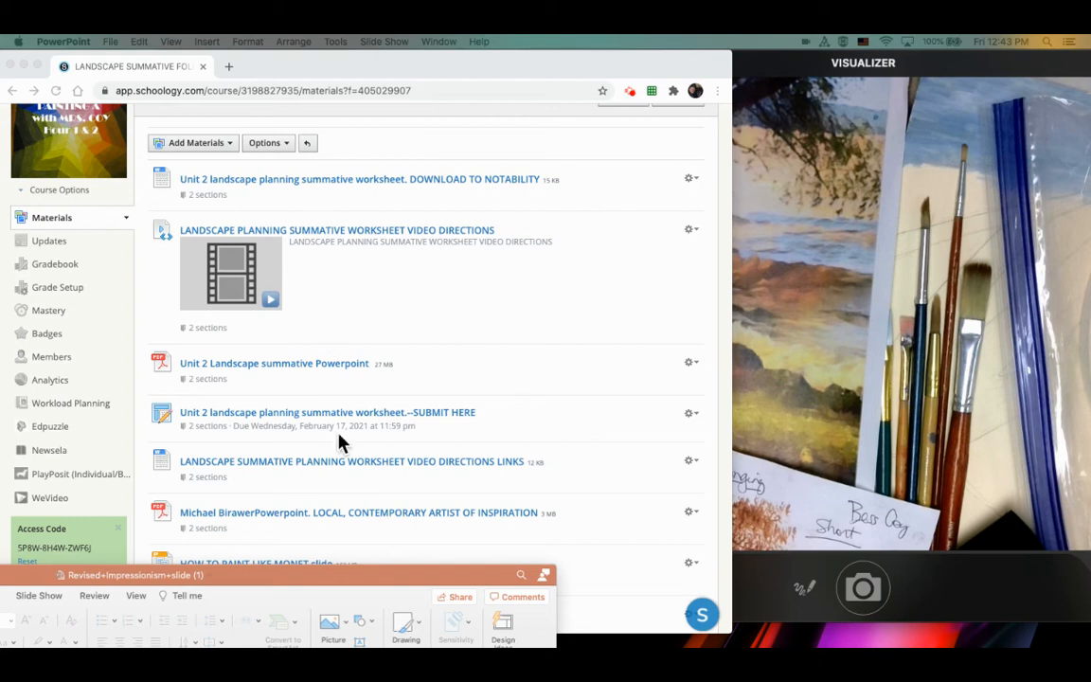
Scroll the course Materials list down to the 'How to paint like Monet' videos
{"action": "scroll", "scroll_direction": "down", "scroll_amount": 3}
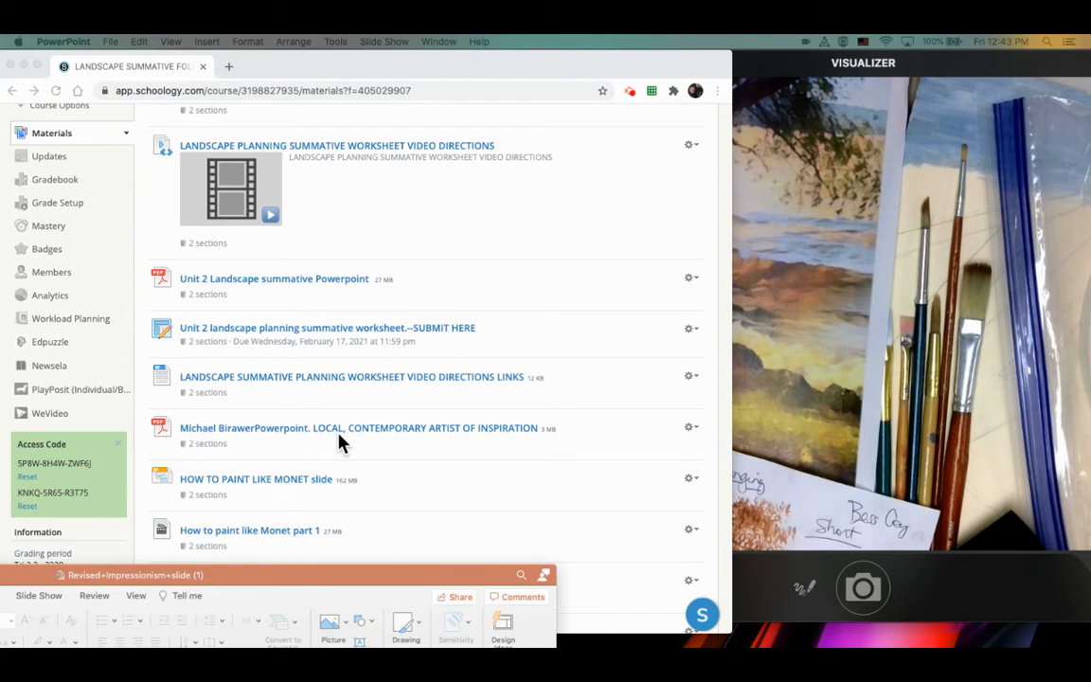
{"action": "scroll", "scroll_direction": "down", "scroll_amount": 3}
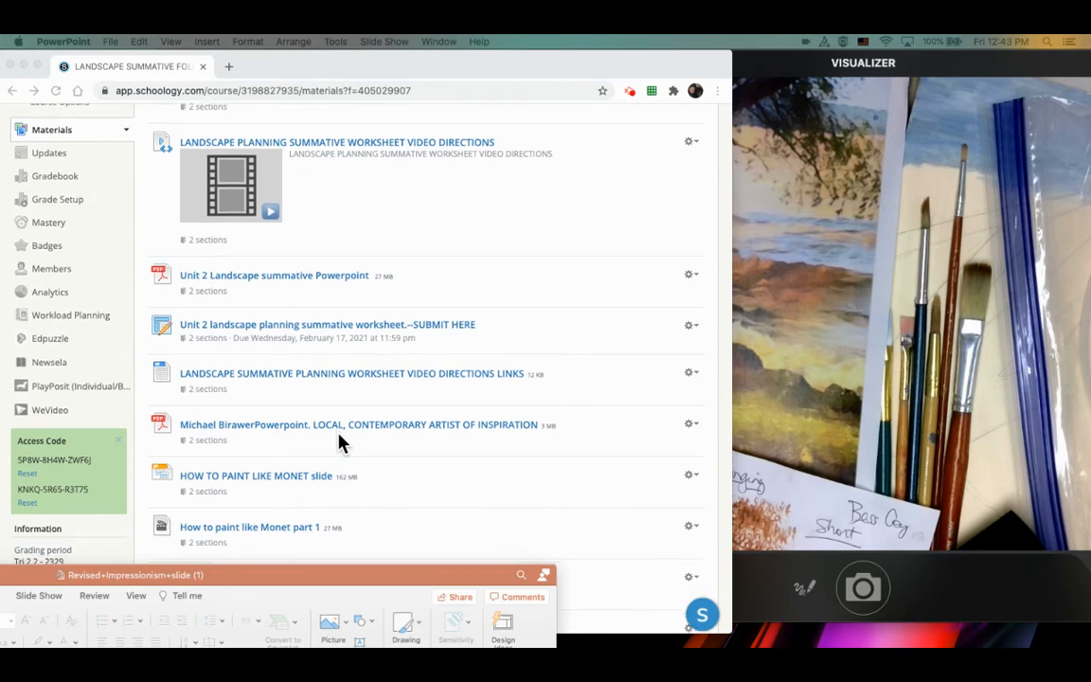
{"action": "scroll", "scroll_direction": "down", "scroll_amount": 3}
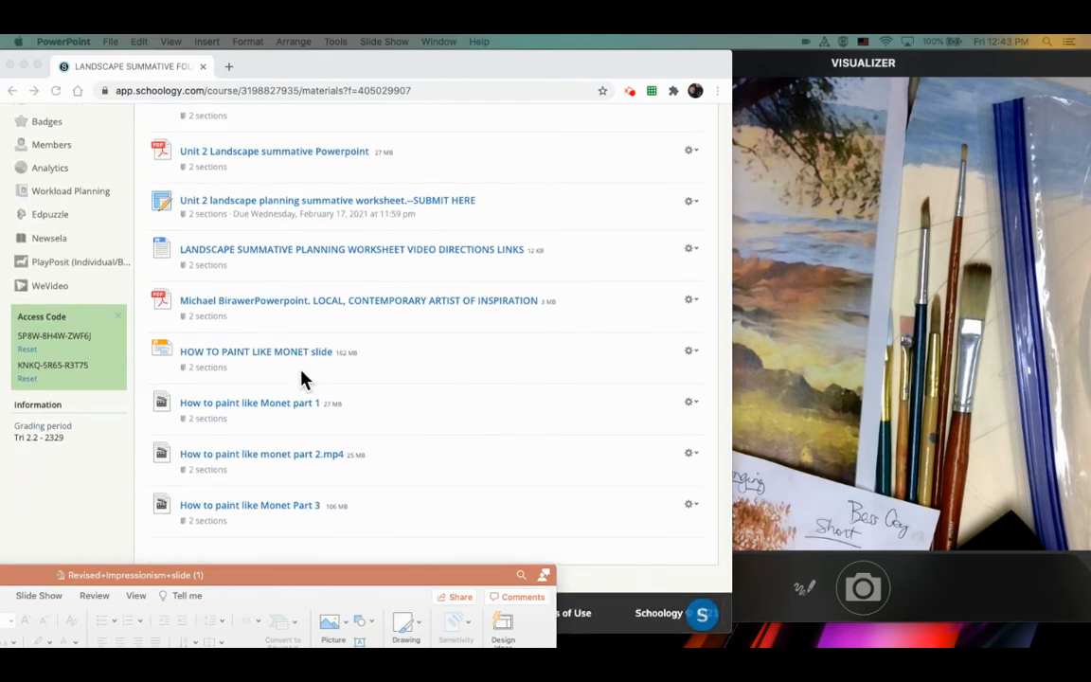
{"action": "mouse_move", "coordinate": [268, 364]}
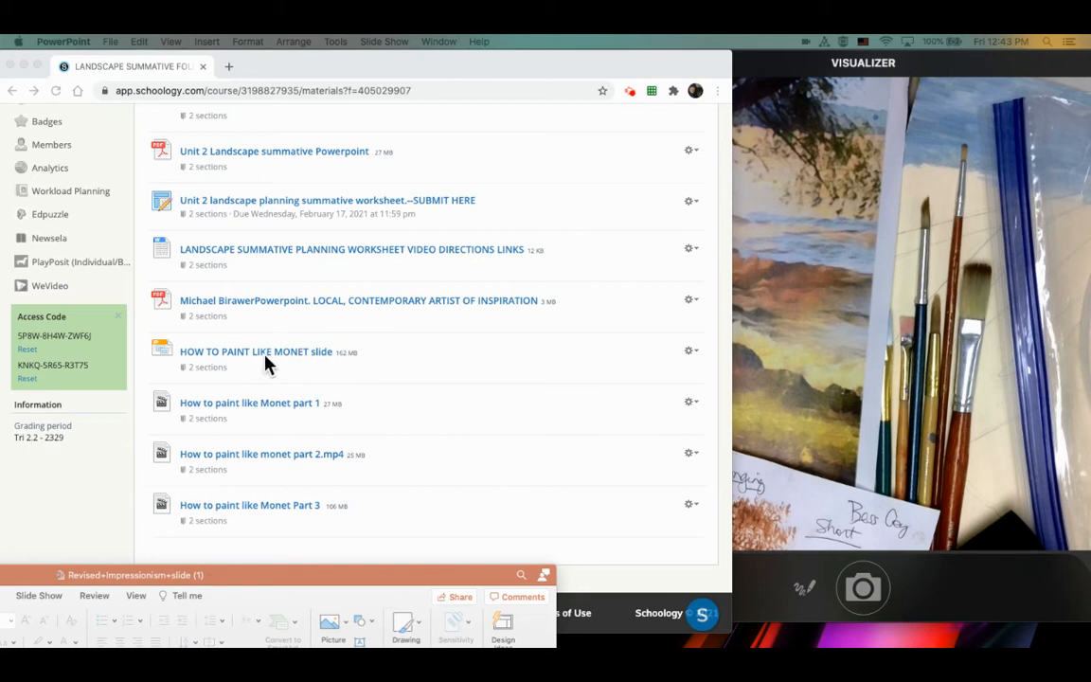
{"action": "mouse_move", "coordinate": [278, 377]}
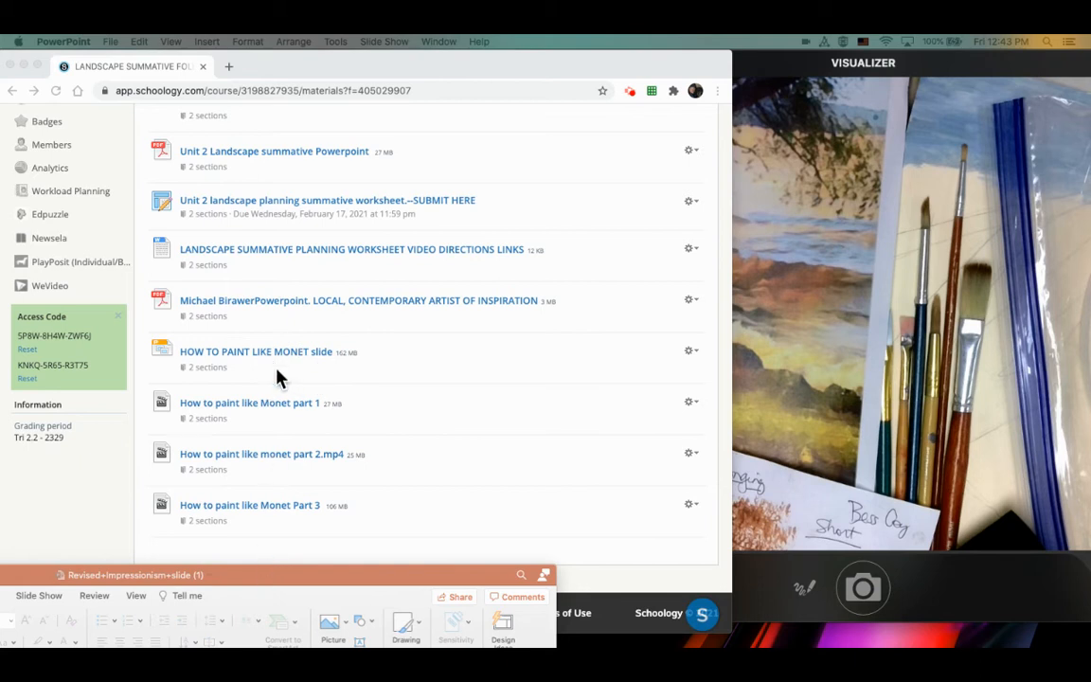
{"action": "mouse_move", "coordinate": [249, 584]}
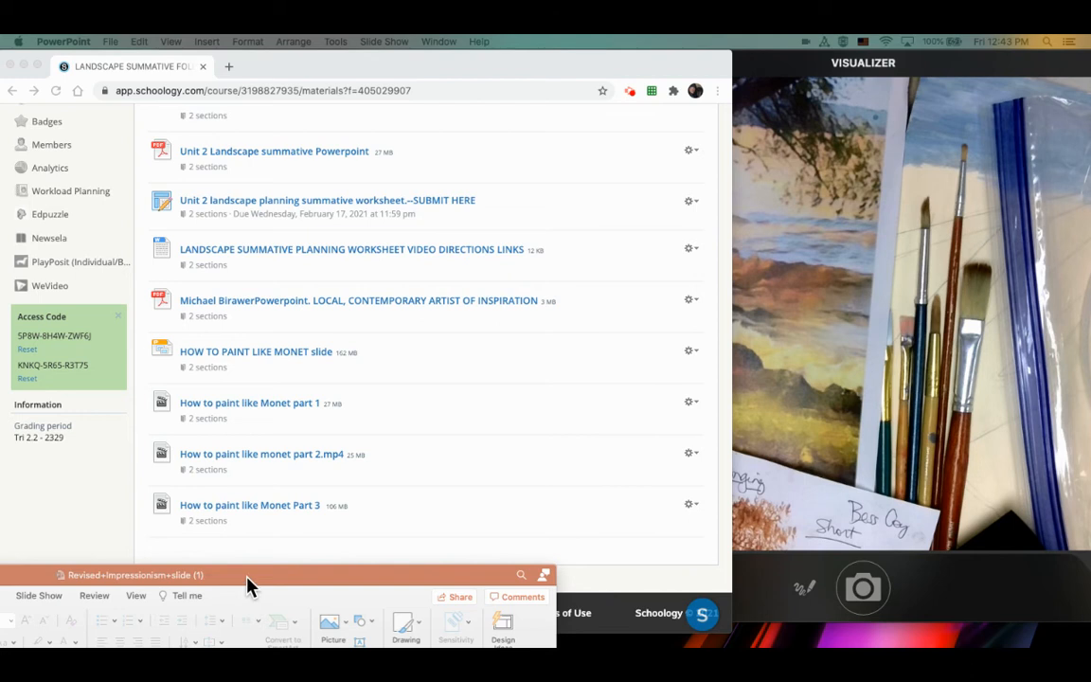
Bring the Revised Impressionism PowerPoint slide with the Monet tutorials to the front
{"action": "left_click", "coordinate": [134, 574]}
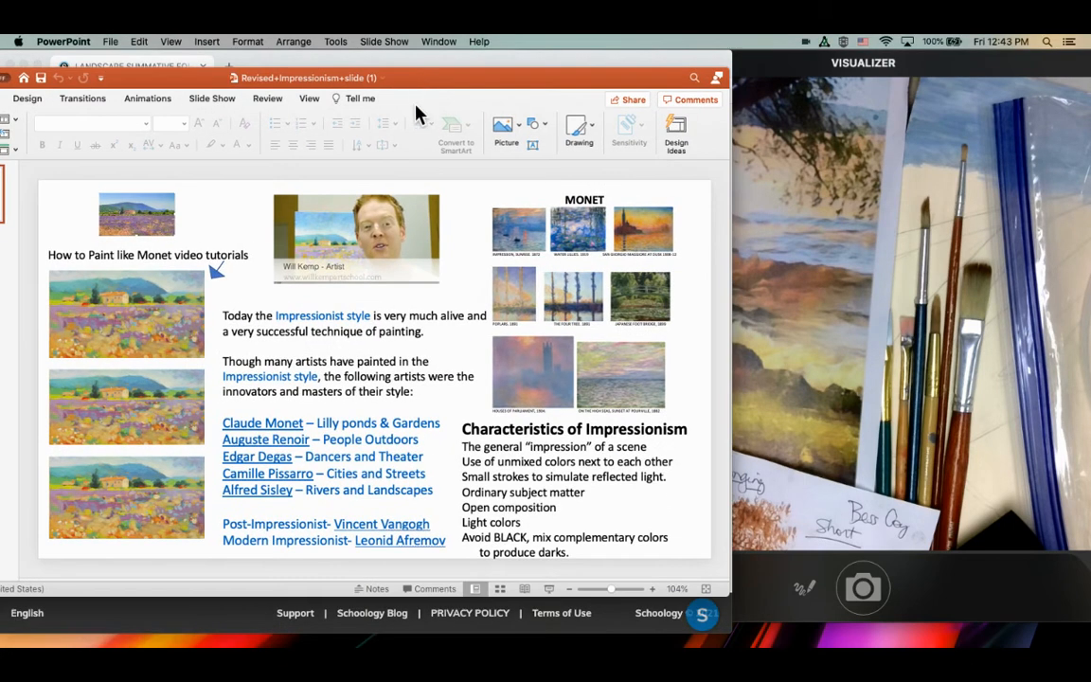
{"action": "mouse_move", "coordinate": [367, 262]}
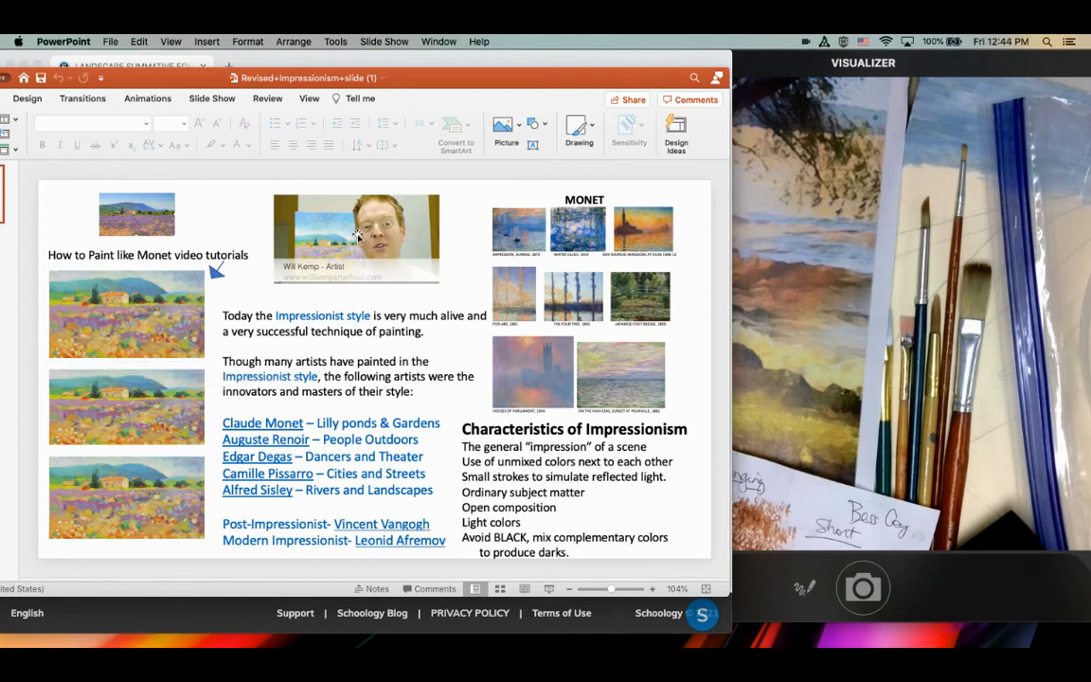
{"action": "mouse_move", "coordinate": [444, 332]}
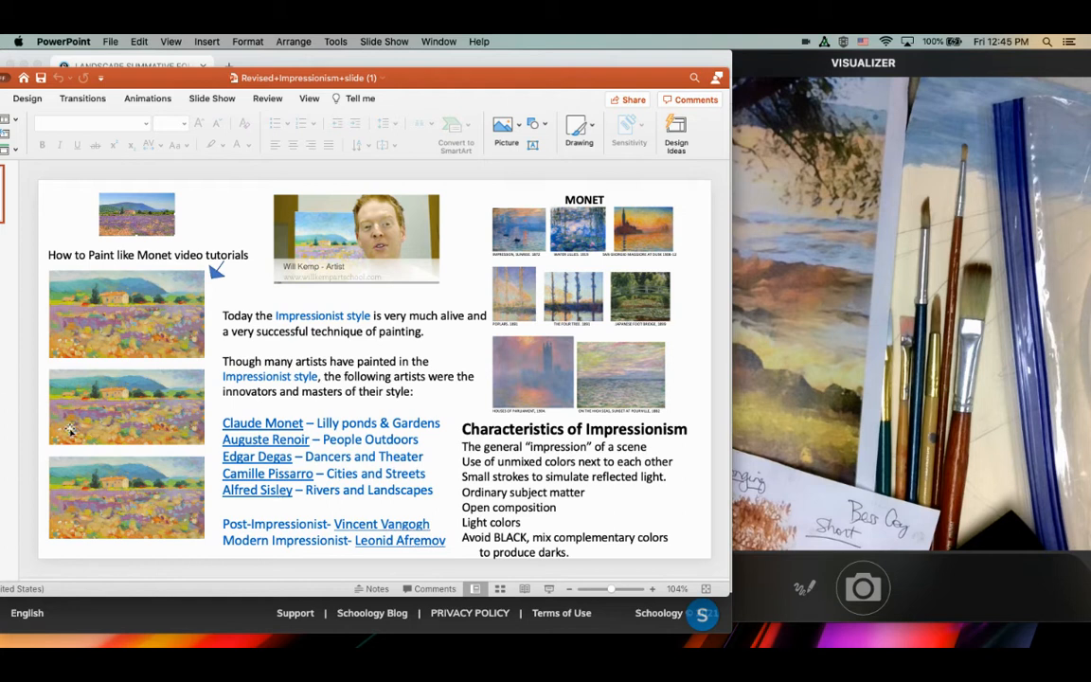
{"action": "mouse_move", "coordinate": [530, 341]}
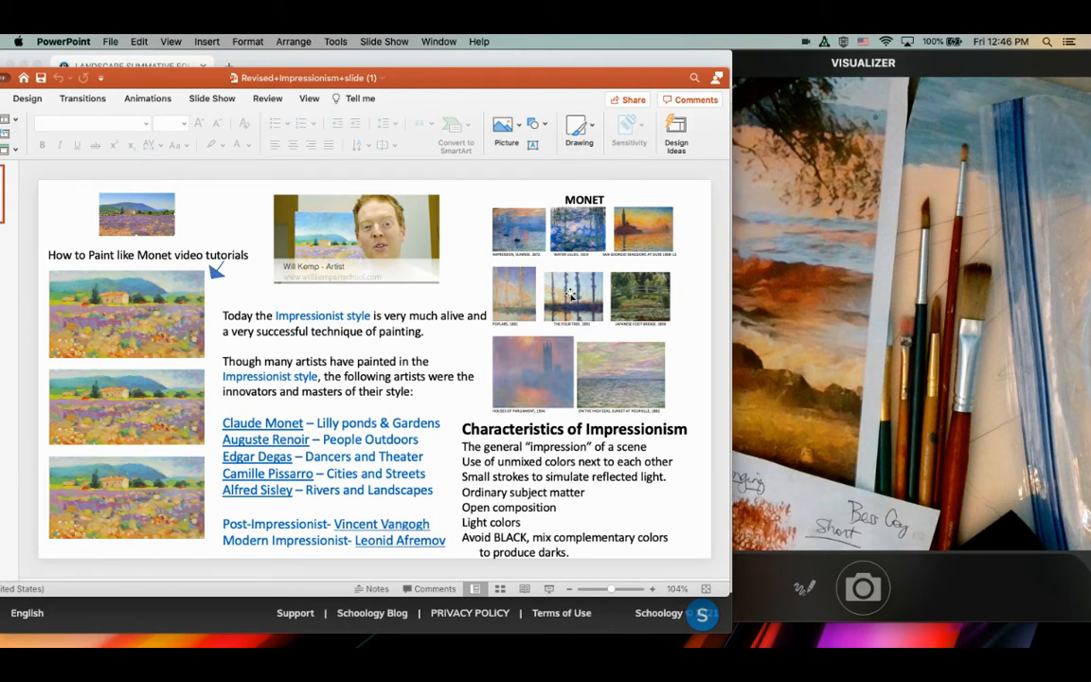
{"action": "mouse_move", "coordinate": [506, 291]}
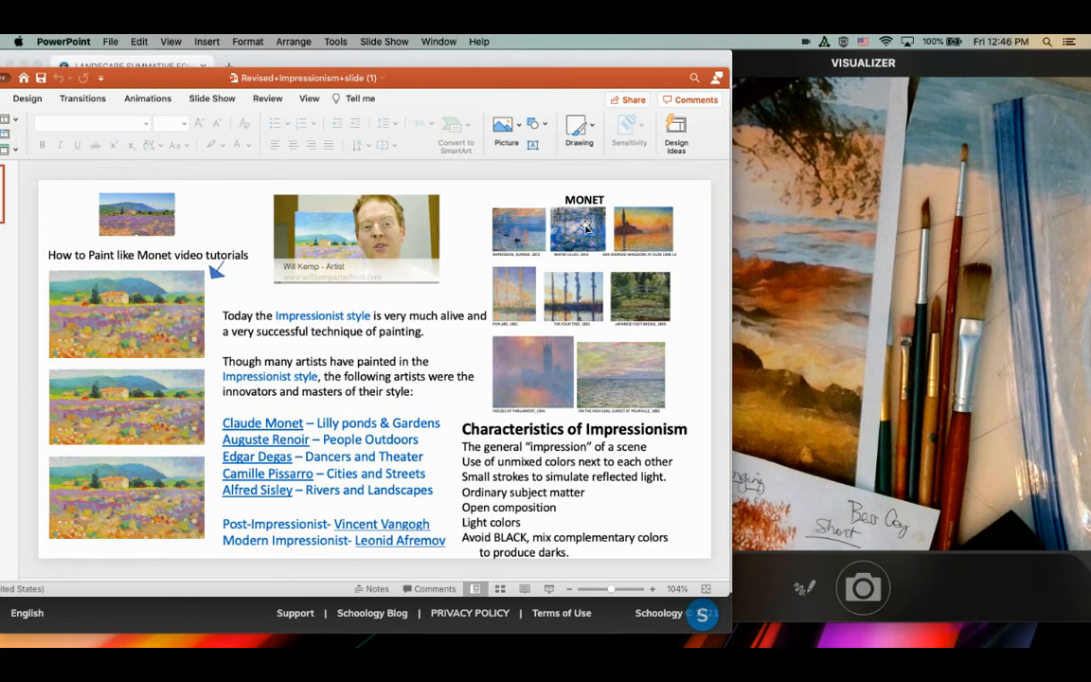
{"action": "mouse_move", "coordinate": [651, 302]}
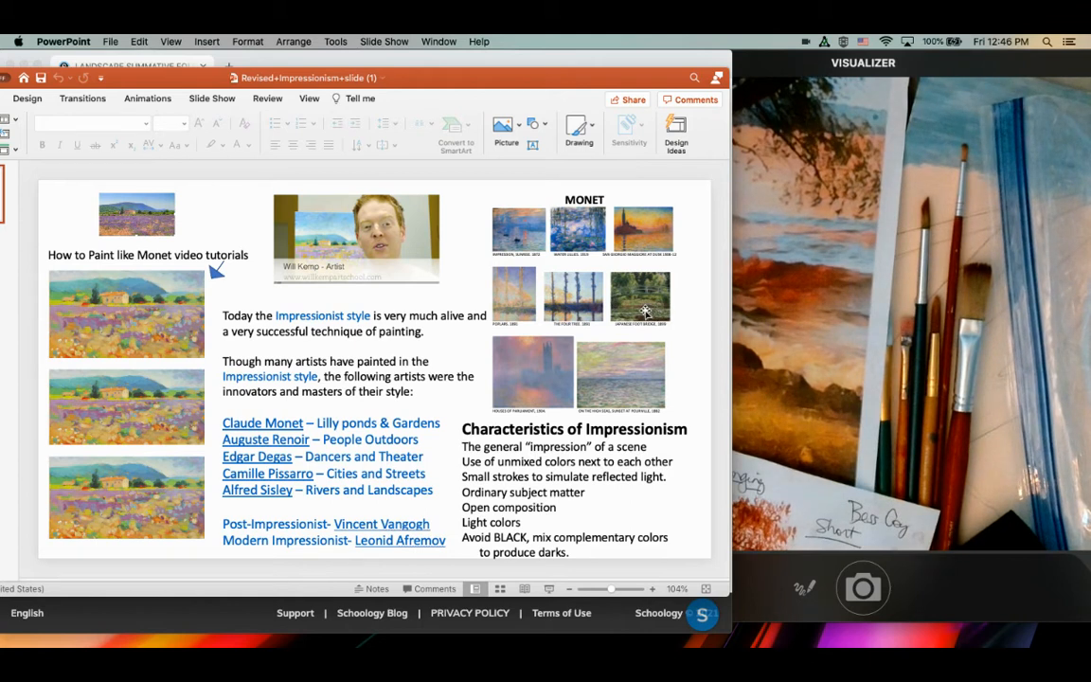
{"action": "mouse_move", "coordinate": [571, 343]}
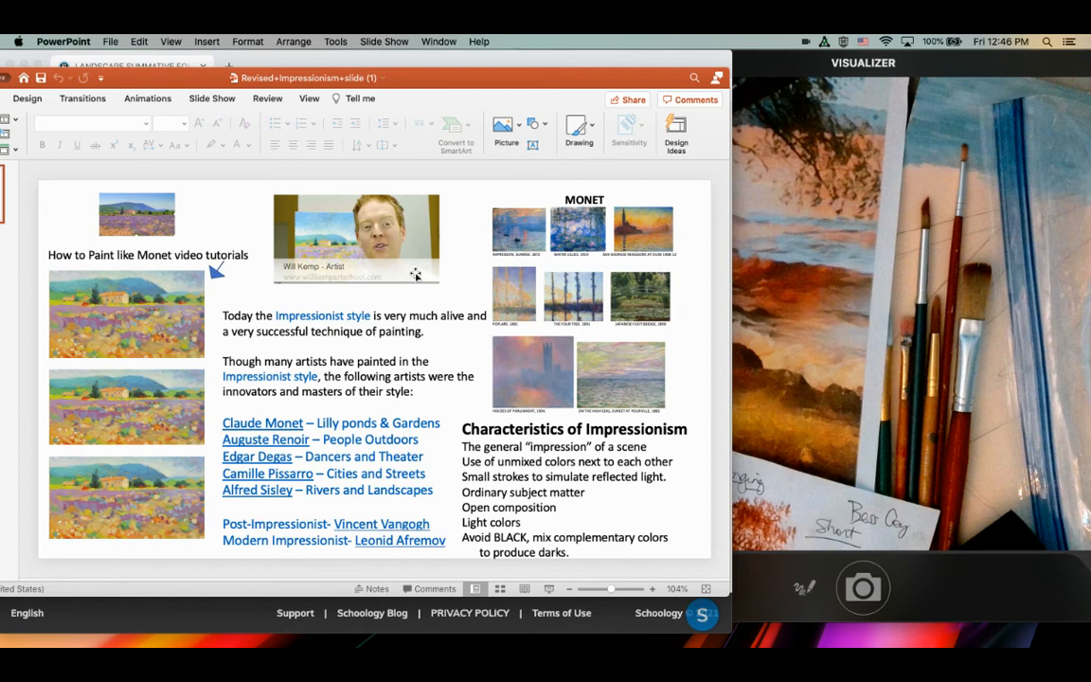
{"action": "left_click", "coordinate": [126, 314]}
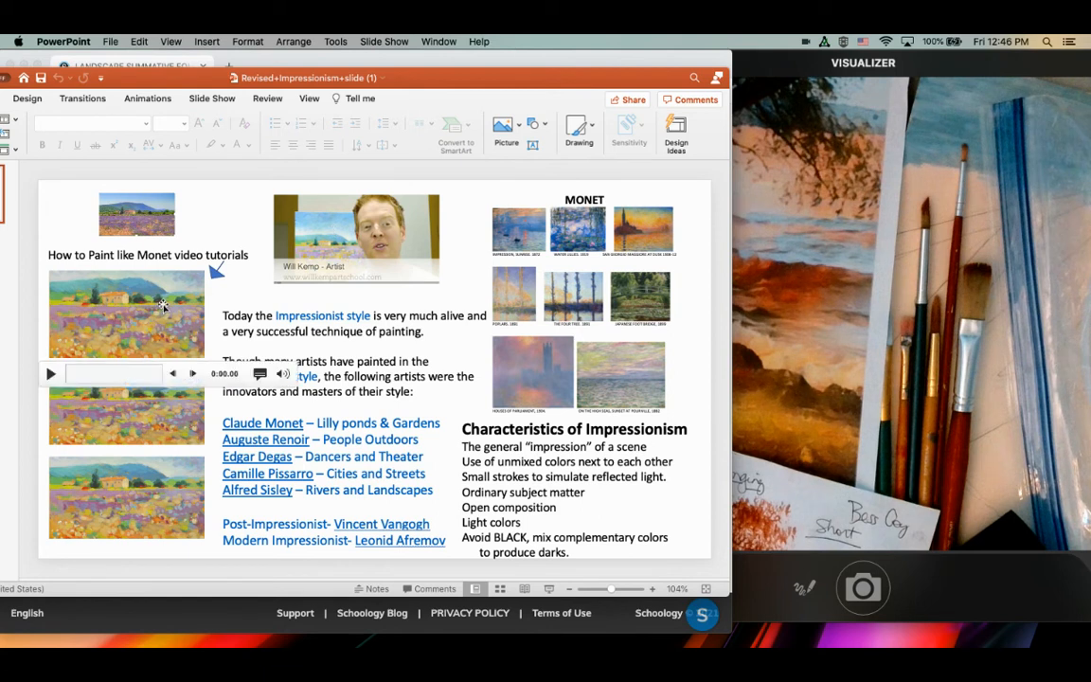
{"action": "mouse_move", "coordinate": [168, 366]}
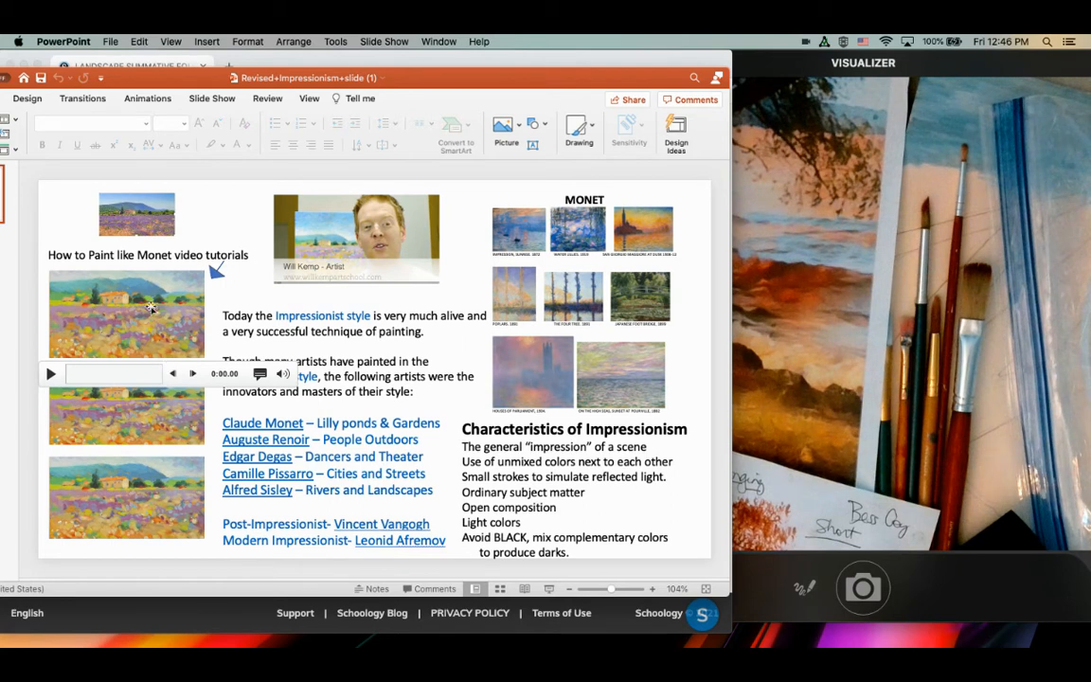
{"action": "mouse_move", "coordinate": [146, 329]}
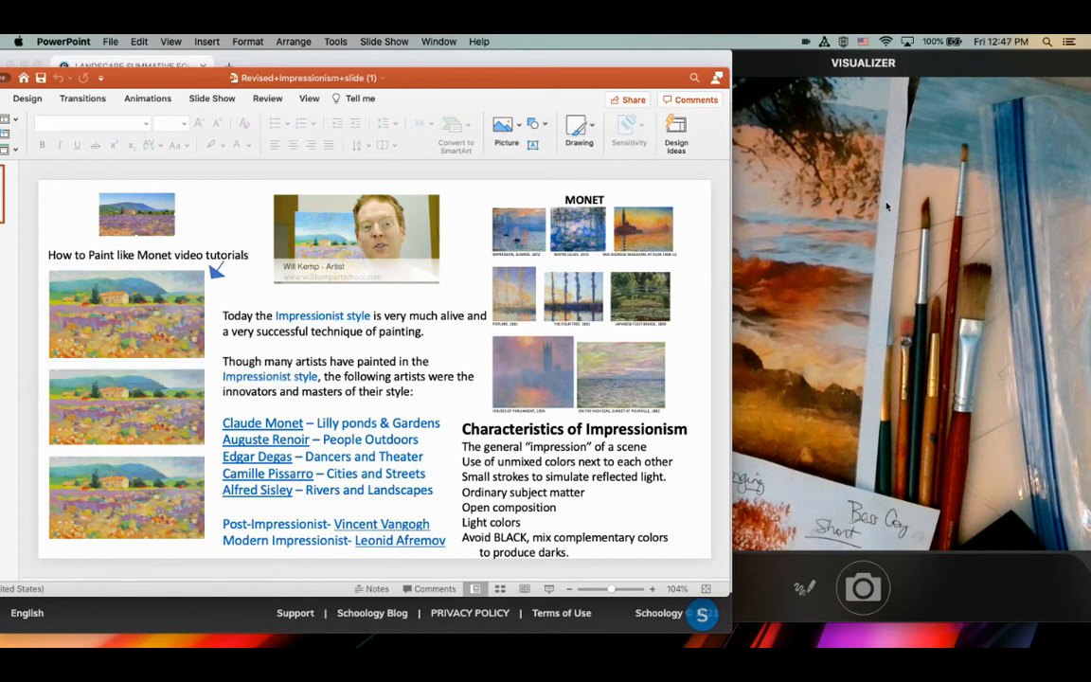
{"action": "mouse_move", "coordinate": [943, 407]}
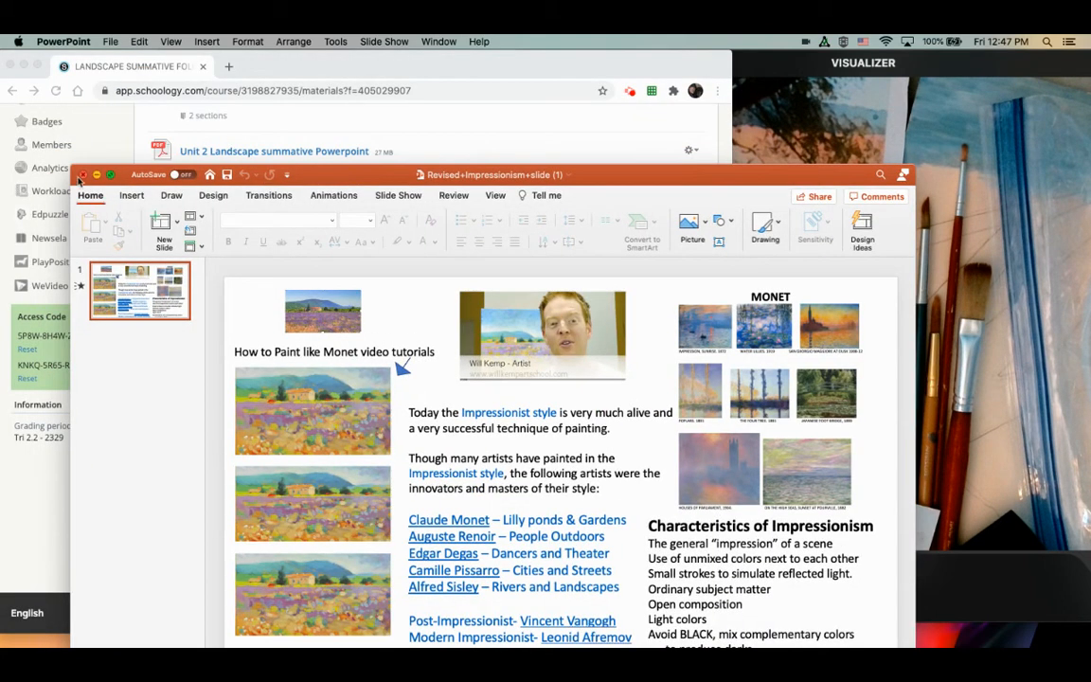
Close the Impressionism slide and open 'How to paint like Monet part 1'
{"action": "left_click", "coordinate": [81, 174]}
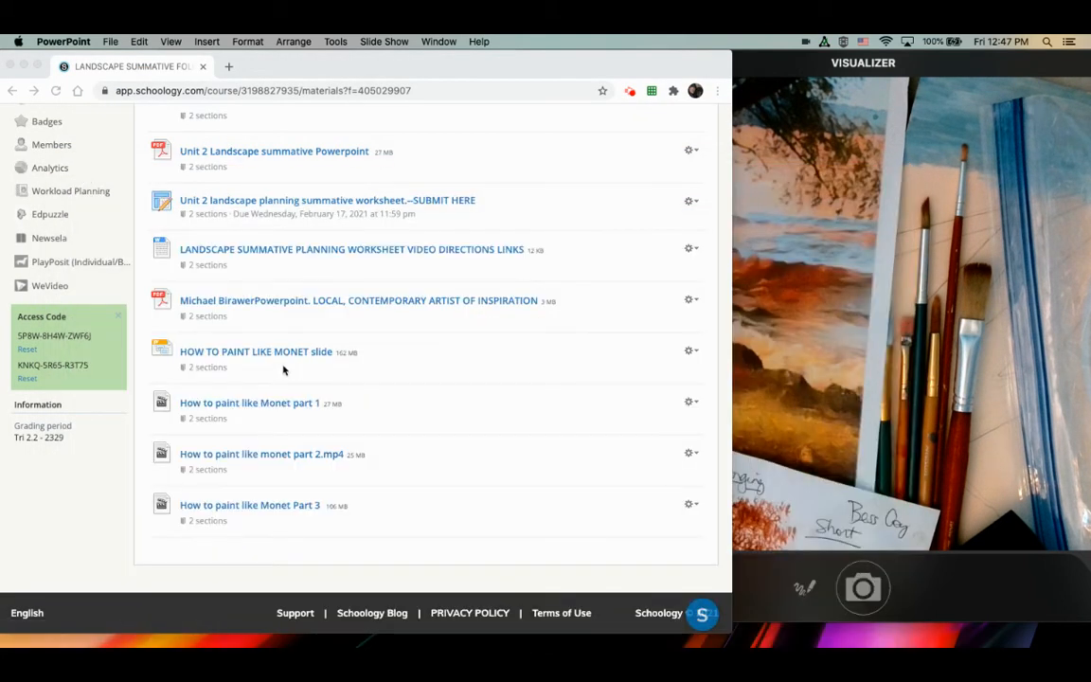
{"action": "mouse_move", "coordinate": [268, 382]}
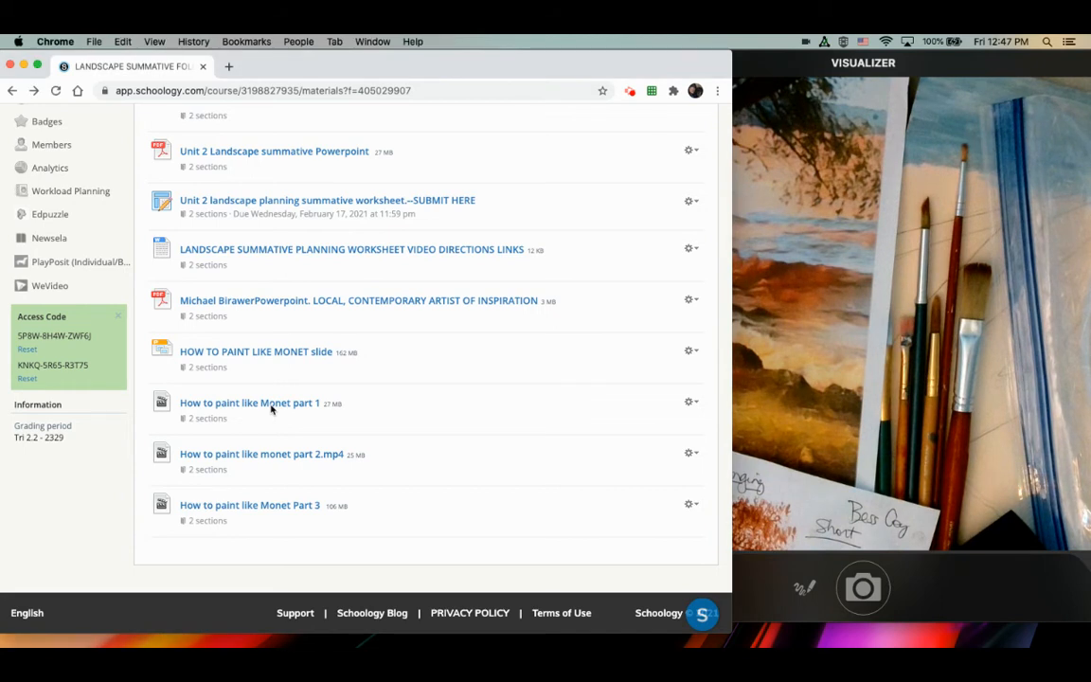
{"action": "left_click", "coordinate": [249, 402]}
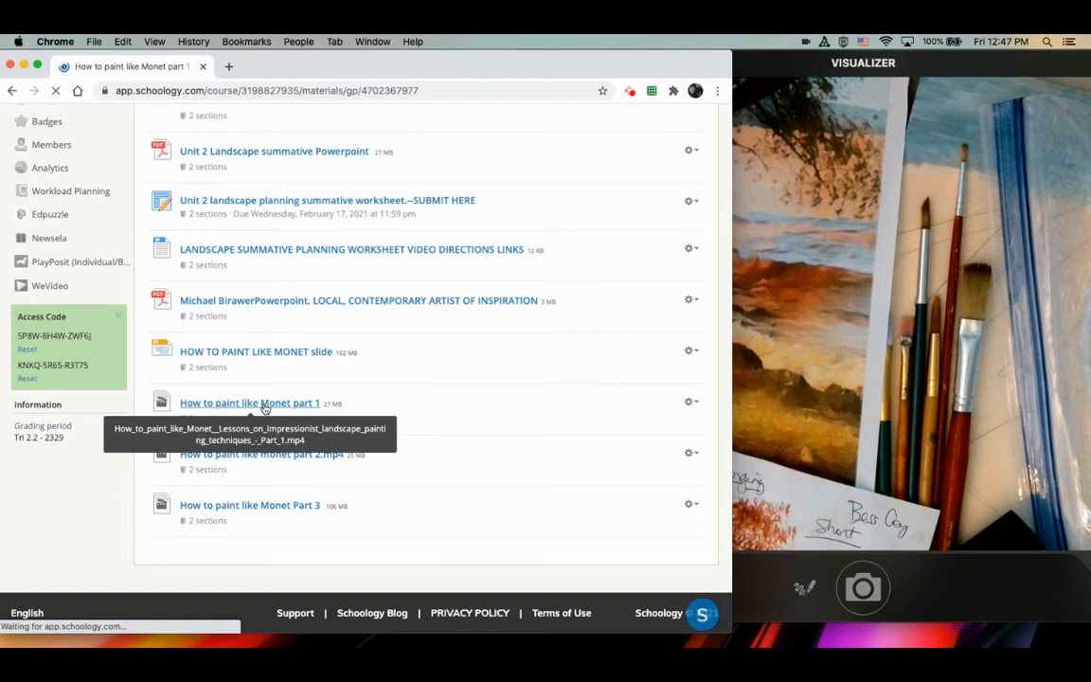
{"action": "left_click", "coordinate": [249, 402]}
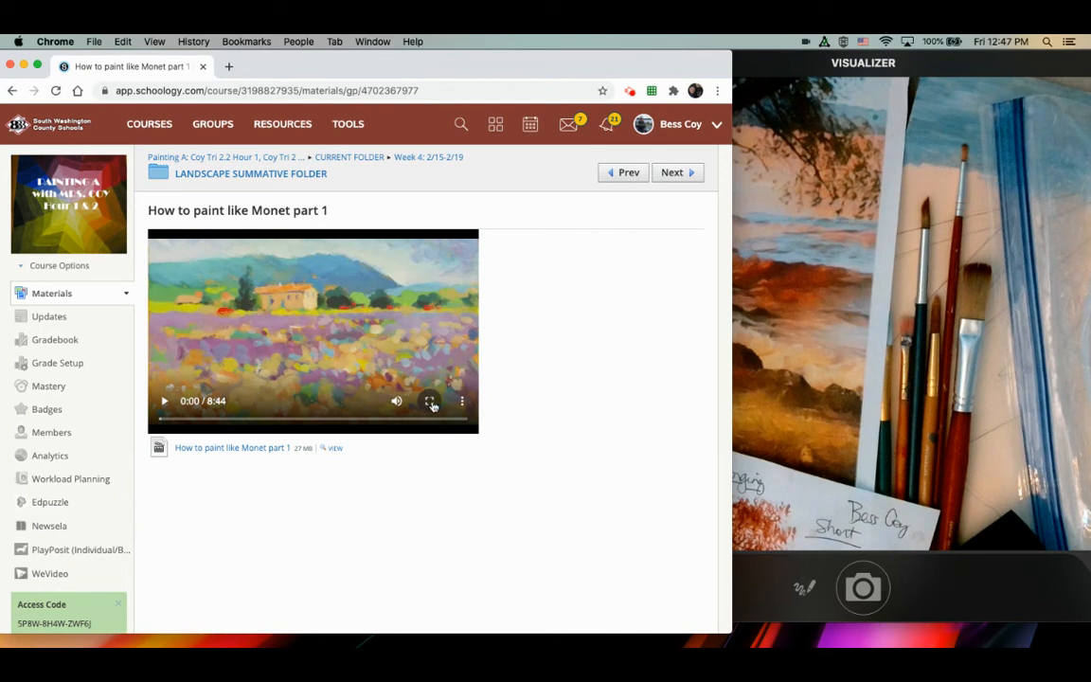
Play the Monet part 1 video fullscreen to about 8:39 of 8:44
{"action": "left_click", "coordinate": [429, 401]}
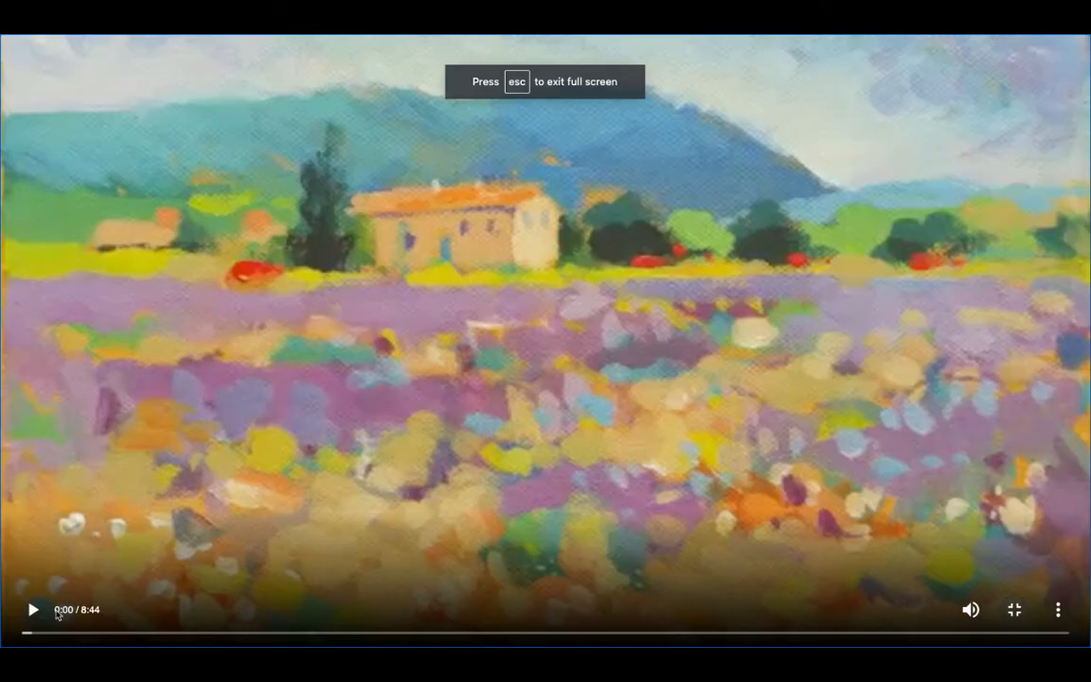
{"action": "left_click", "coordinate": [32, 609]}
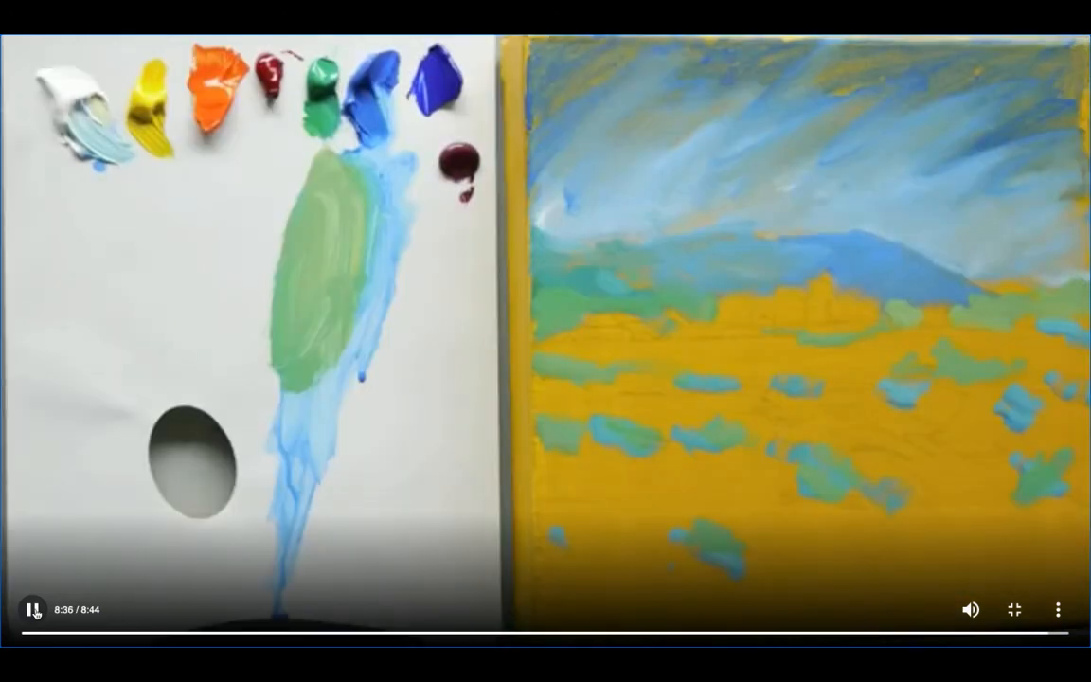
{"action": "left_click", "coordinate": [1013, 609]}
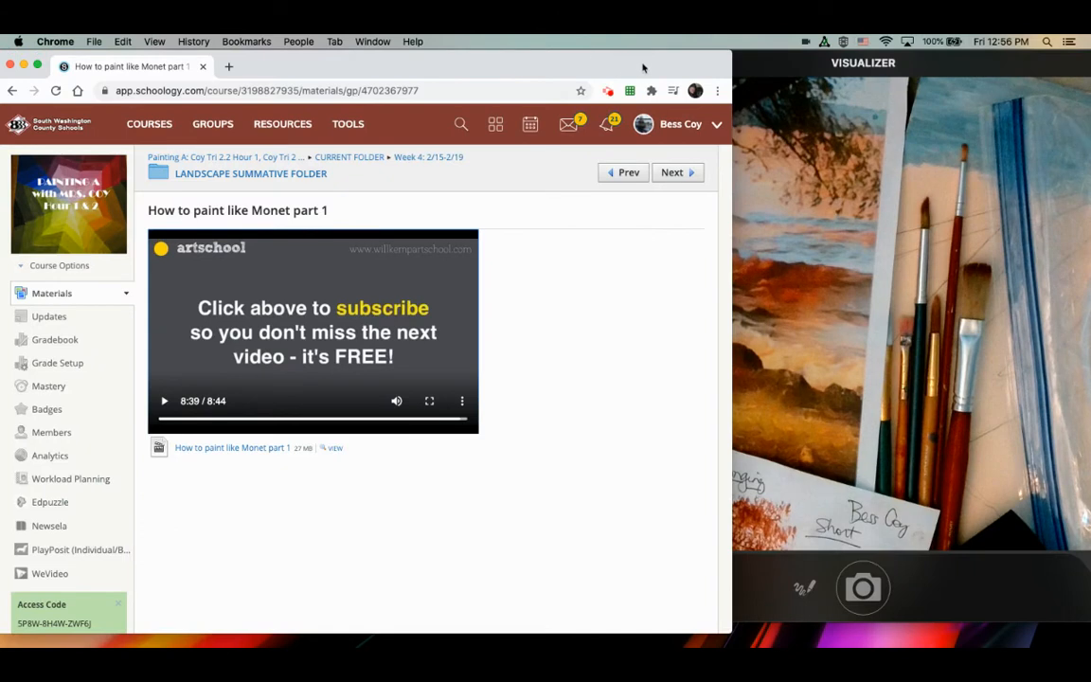
{"action": "mouse_move", "coordinate": [331, 274]}
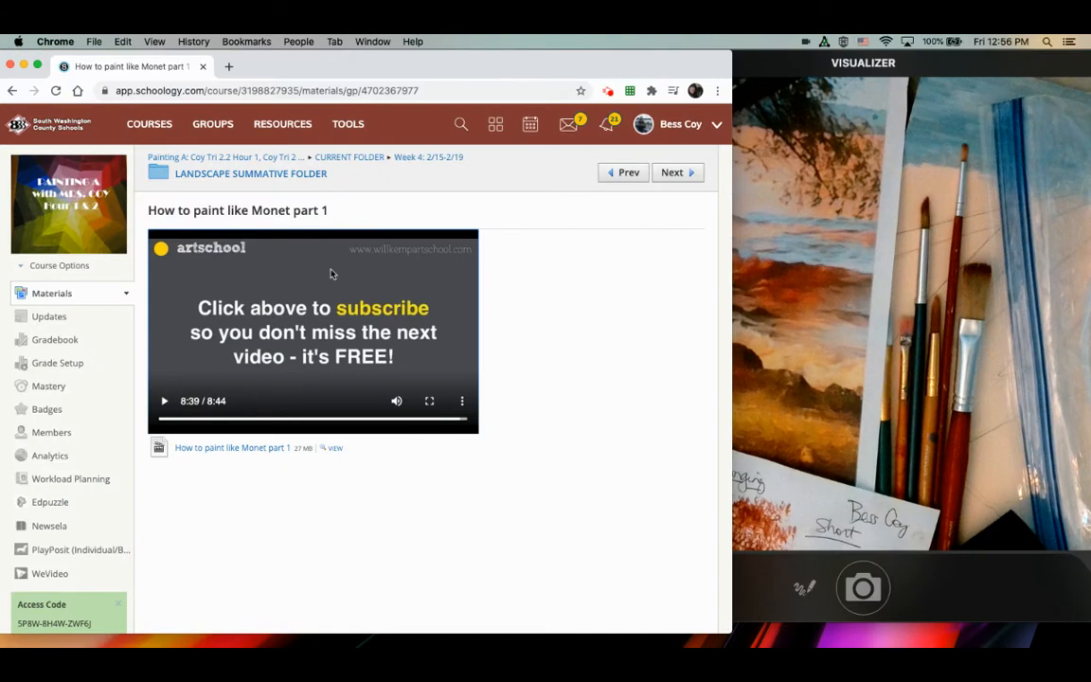